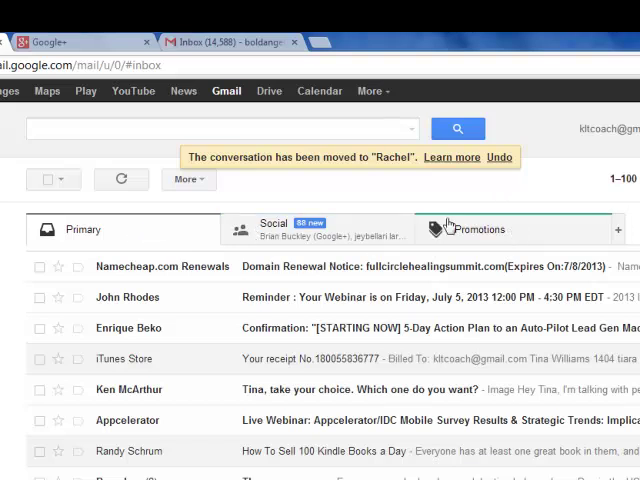
pyautogui.moveTo(96, 236)
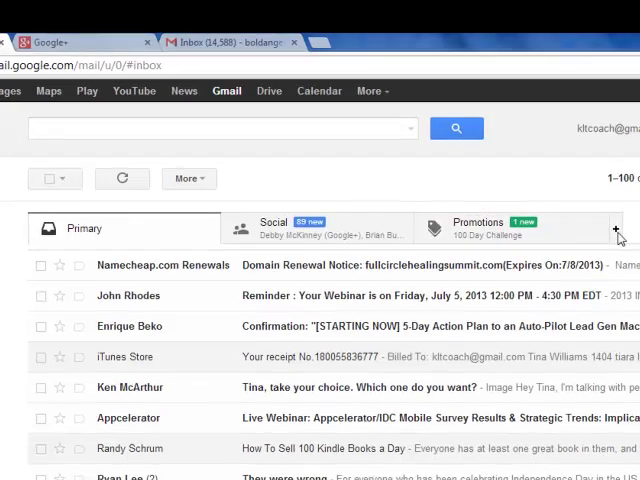
# - Bring up the inbox category chooser to enable Updates and Forums
pyautogui.click(616, 228)
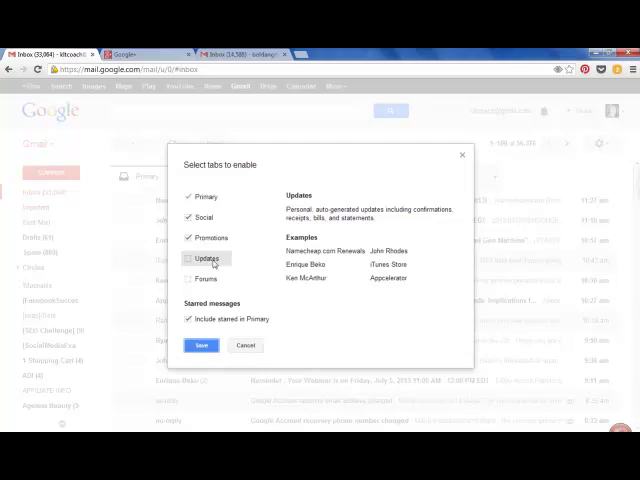
pyautogui.moveTo(204, 278)
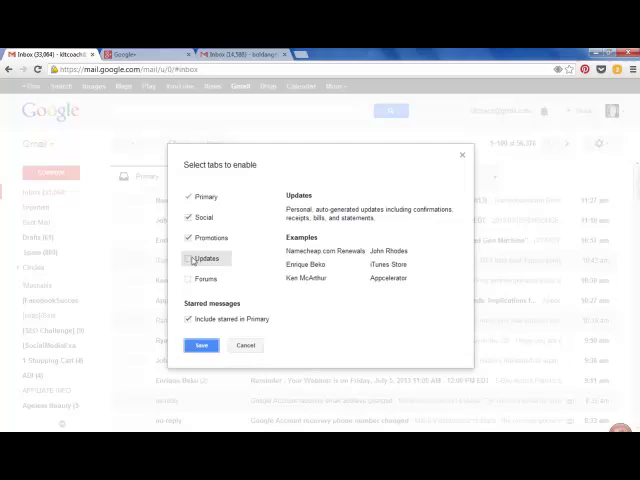
pyautogui.moveTo(208, 278)
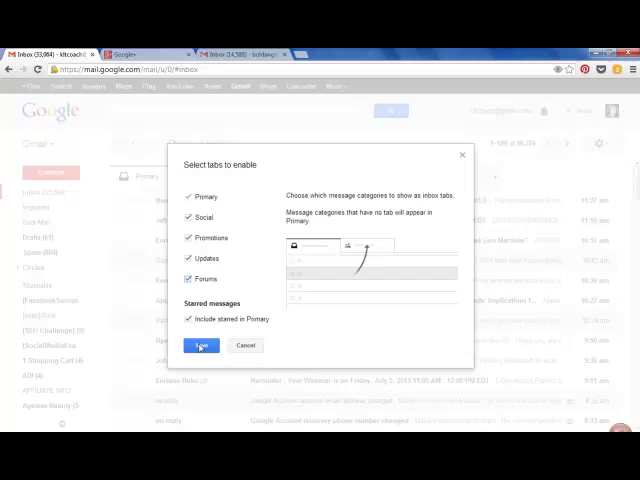
# - Save the five-category inbox and view the Social tab's messages
pyautogui.click(200, 344)
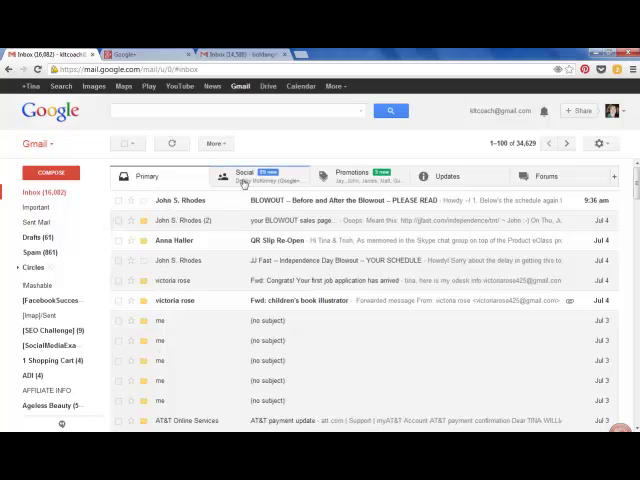
pyautogui.click(264, 176)
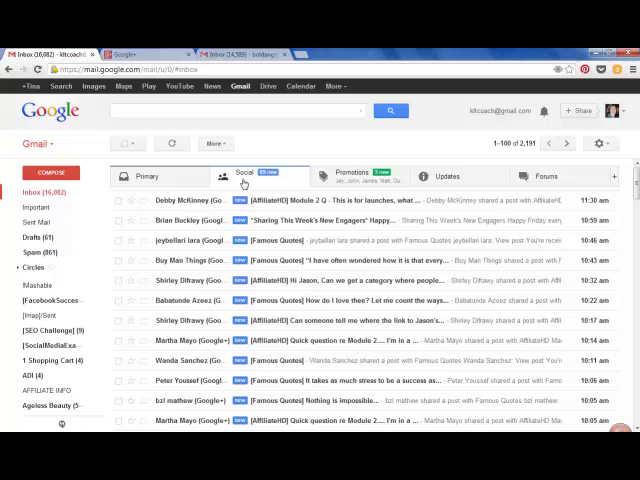
pyautogui.click(244, 176)
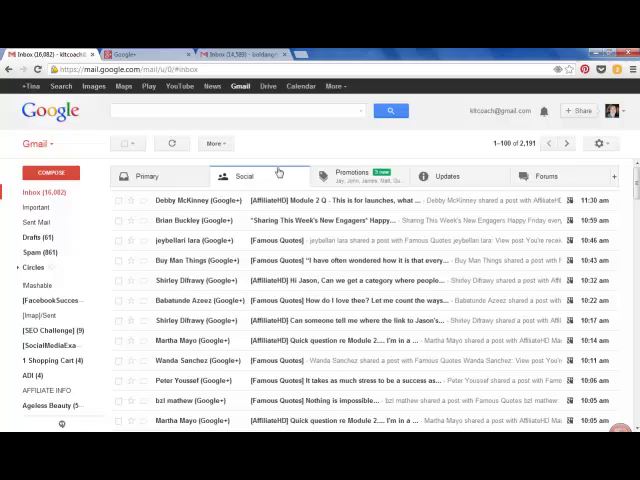
pyautogui.moveTo(308, 384)
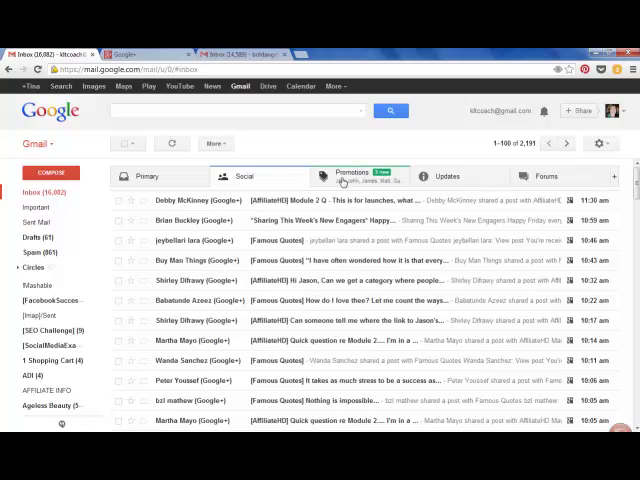
# - View the Promotions, Updates and then Forums category messages in turn
pyautogui.click(350, 176)
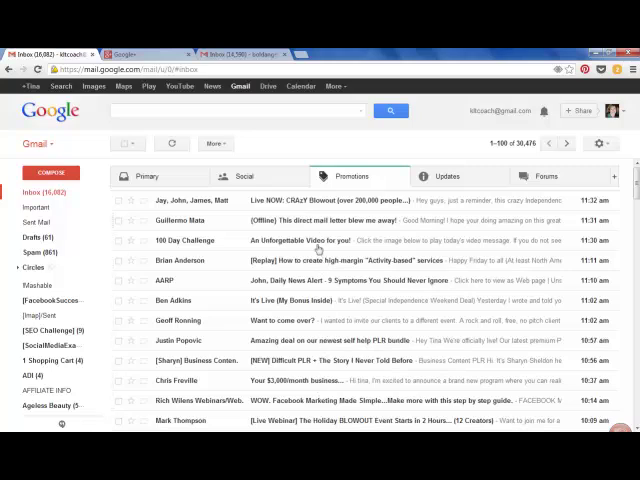
pyautogui.moveTo(372, 172)
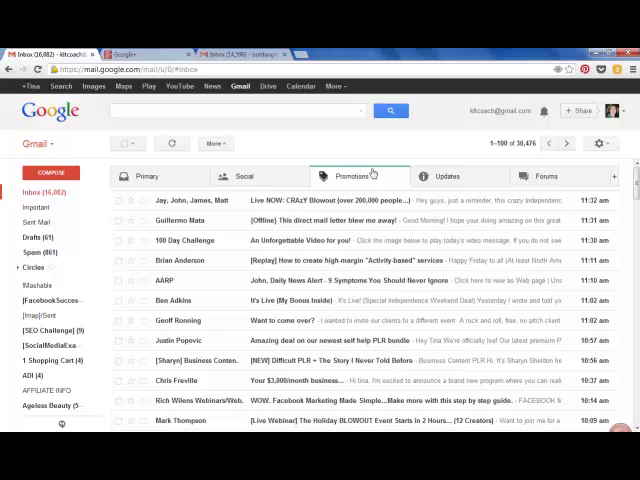
pyautogui.moveTo(372, 178)
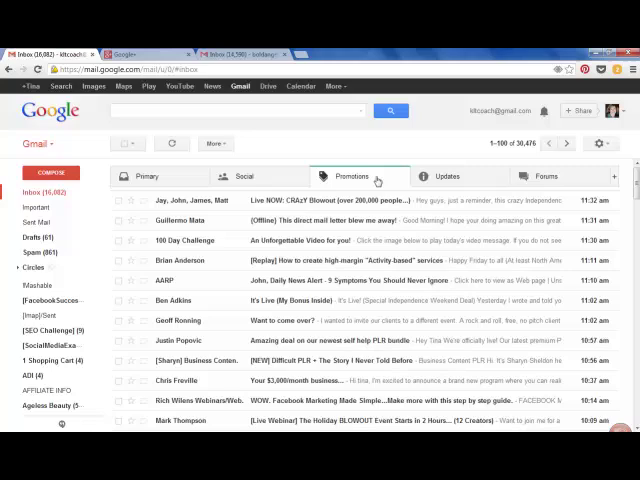
pyautogui.click(446, 176)
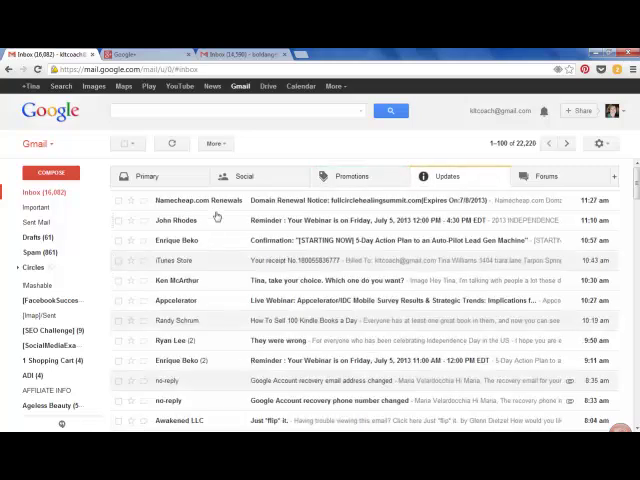
pyautogui.click(544, 176)
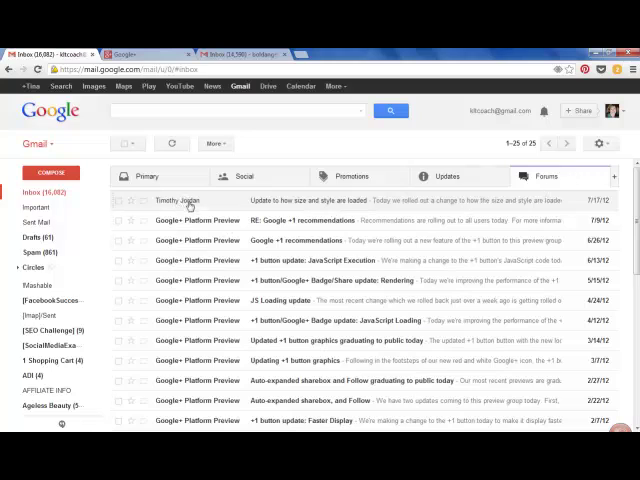
pyautogui.moveTo(172, 200)
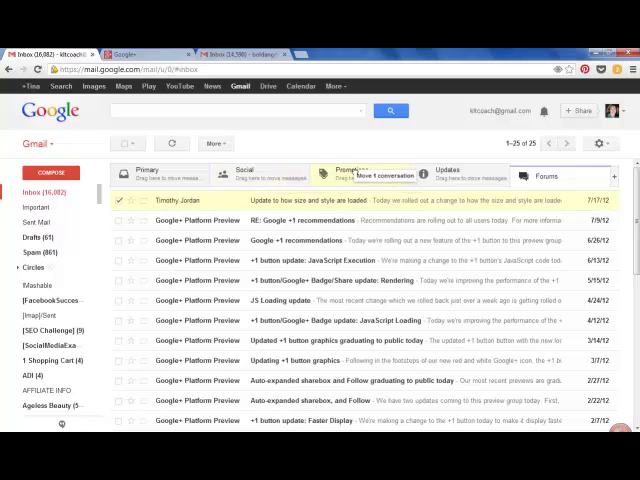
# - Move the Google+ Platform Preview conversation from Forums into Promotions
pyautogui.click(384, 174)
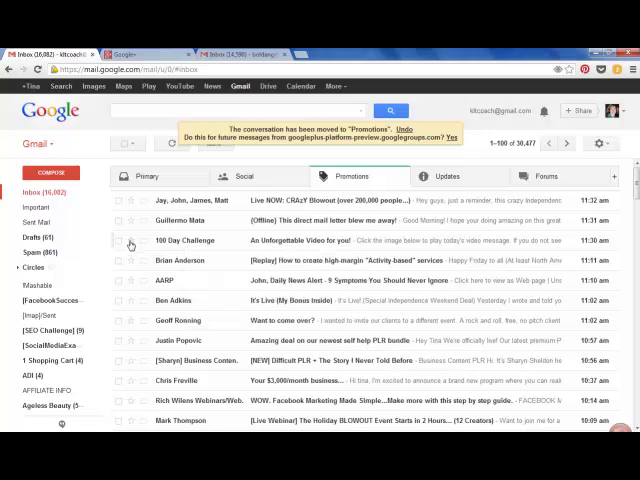
pyautogui.moveTo(132, 244)
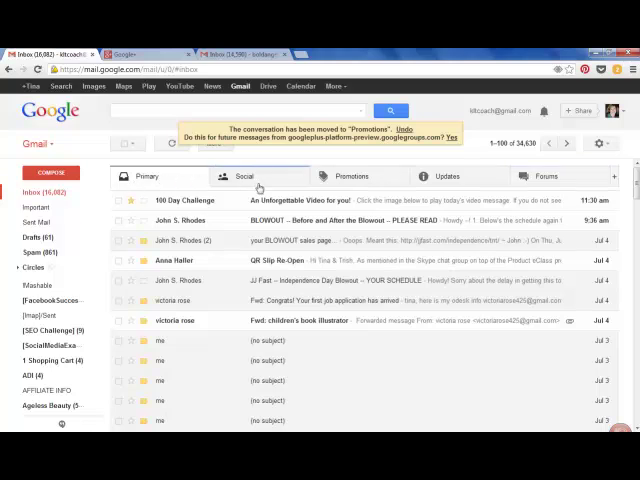
pyautogui.moveTo(480, 148)
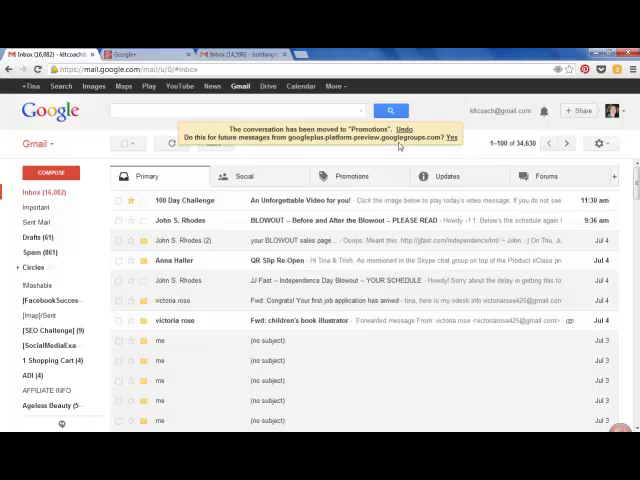
pyautogui.moveTo(458, 100)
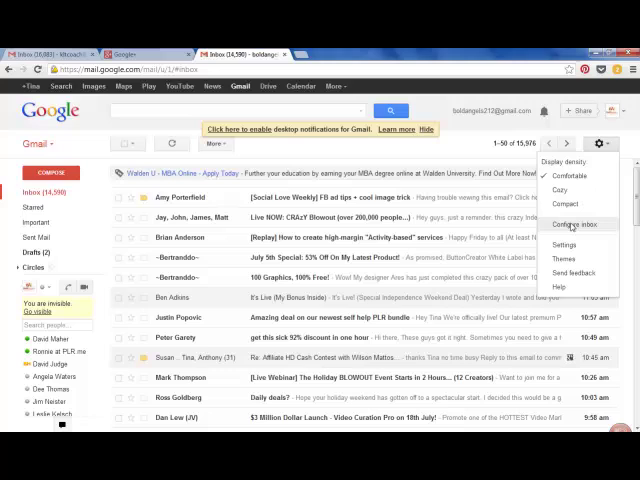
# - Enable Primary, Social and Promotions categories in the second account's inbox
pyautogui.click(570, 224)
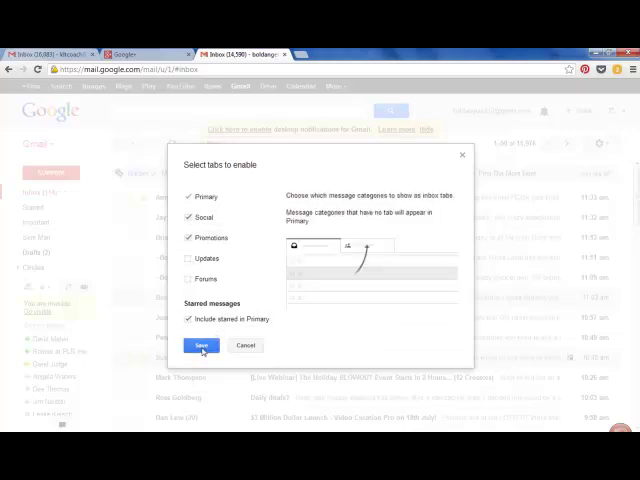
pyautogui.click(200, 344)
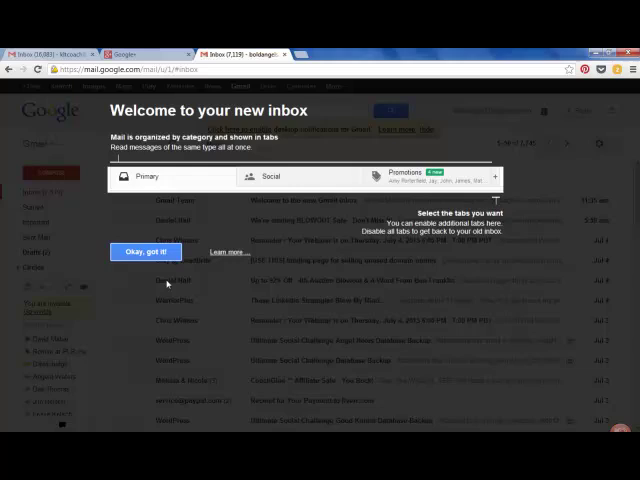
# - Dismiss the welcome message and start a filter for the Tina & Trish sender's mail
pyautogui.click(140, 252)
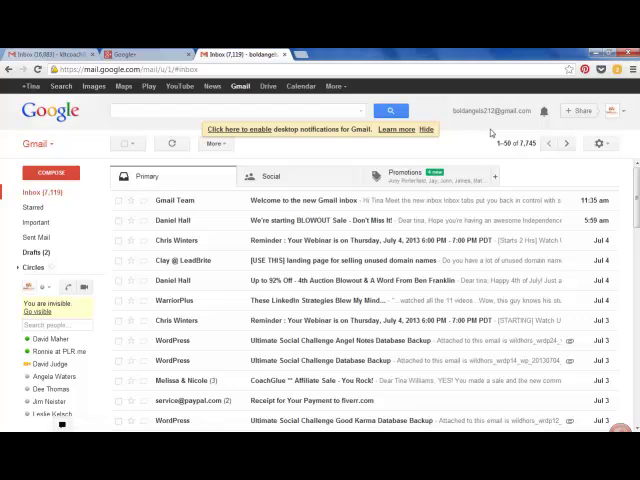
pyautogui.moveTo(490, 132)
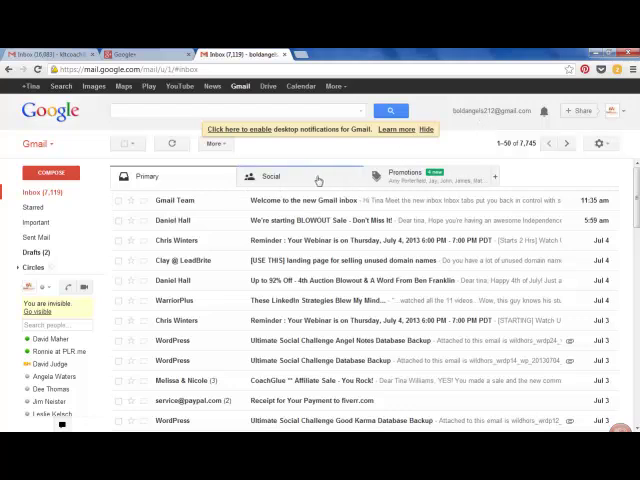
pyautogui.click(272, 176)
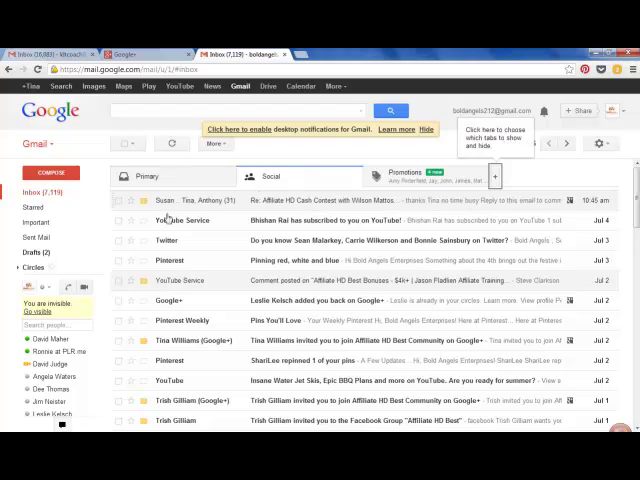
pyautogui.moveTo(196, 412)
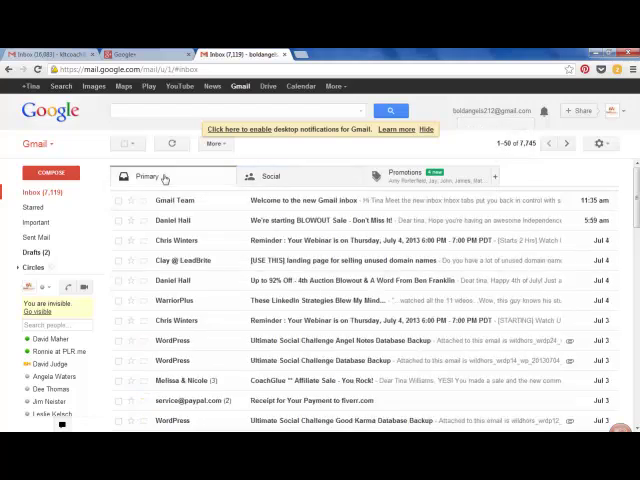
pyautogui.moveTo(498, 156)
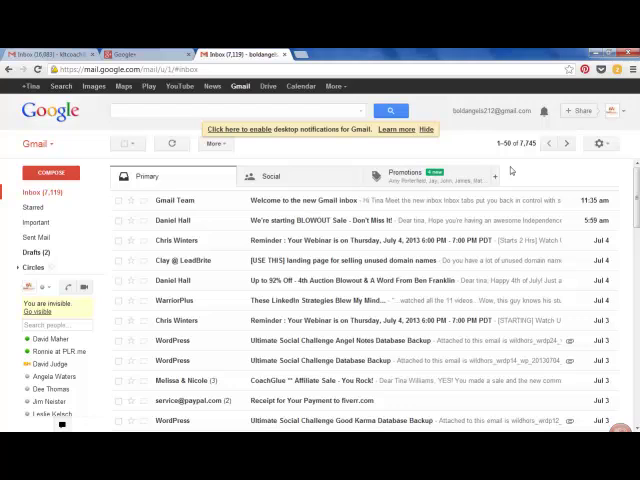
pyautogui.moveTo(510, 170)
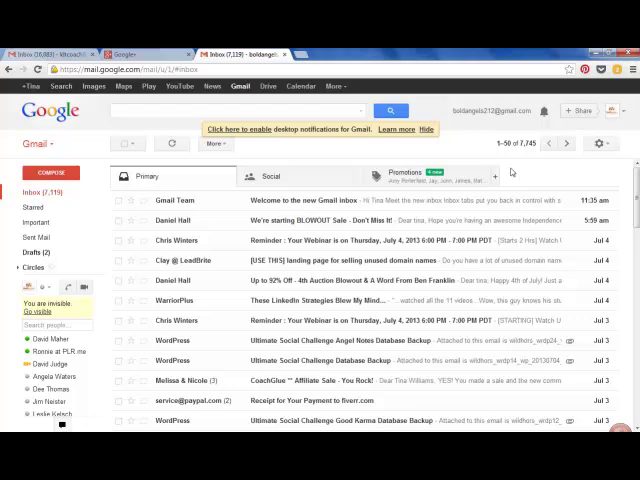
pyautogui.moveTo(510, 170)
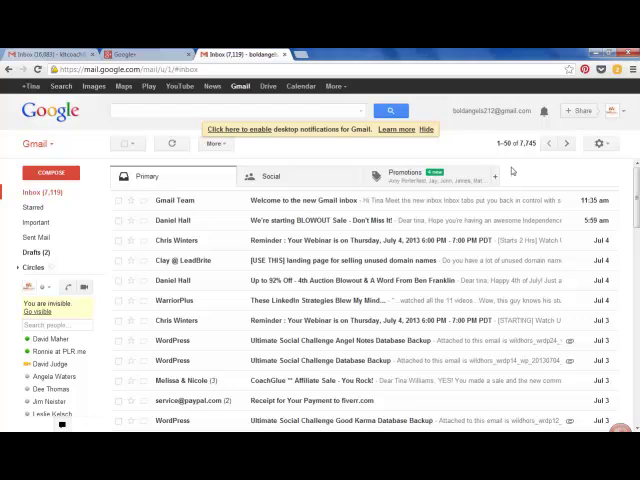
pyautogui.moveTo(508, 170)
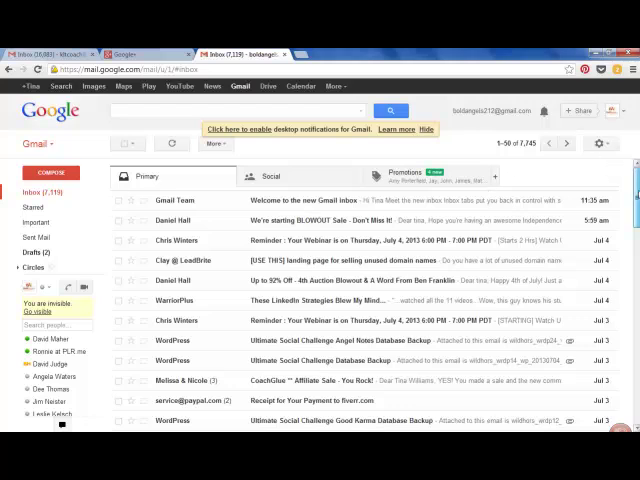
pyautogui.moveTo(536, 122)
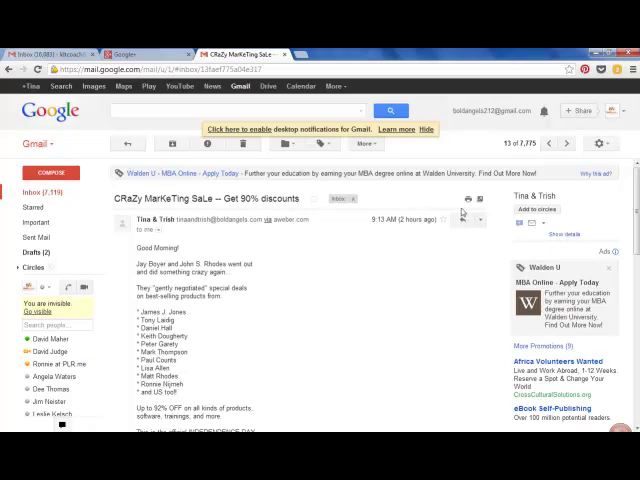
pyautogui.click(484, 220)
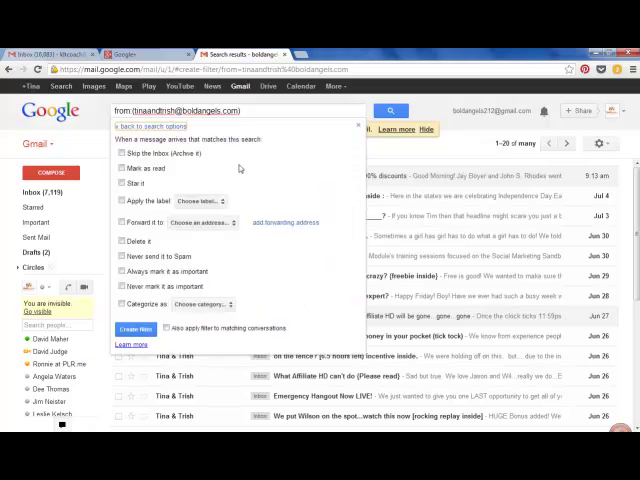
# - Turn on Apply the label for the filter and choose to make a new label
pyautogui.click(118, 152)
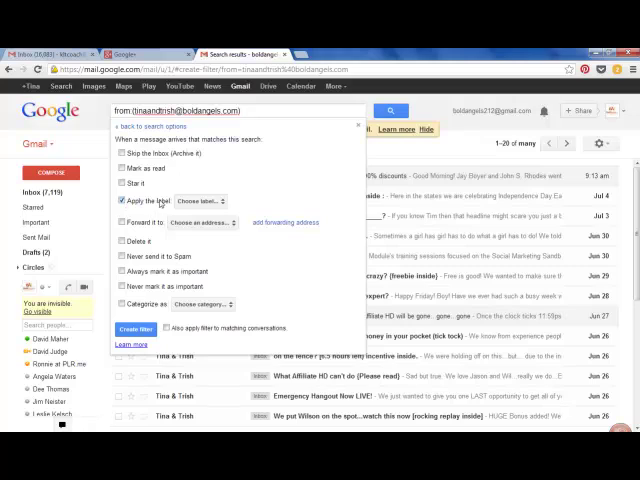
pyautogui.click(210, 202)
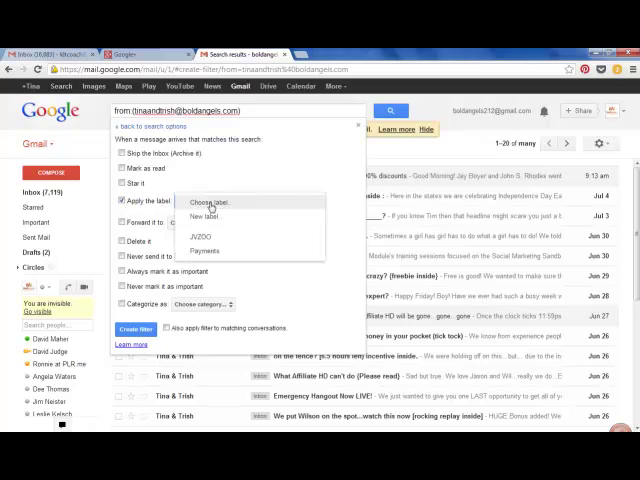
pyautogui.moveTo(204, 216)
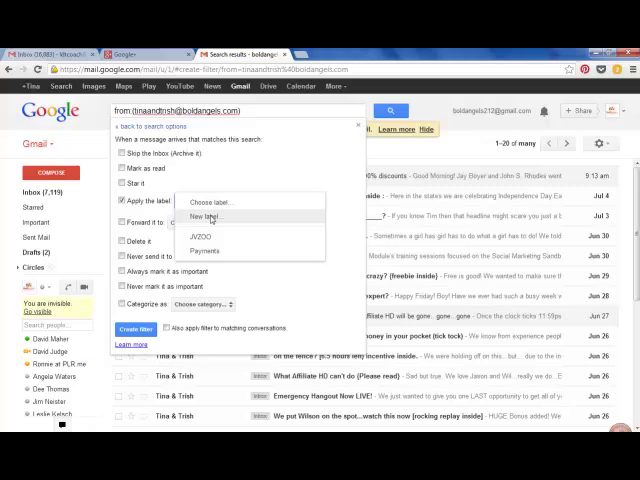
pyautogui.click(204, 216)
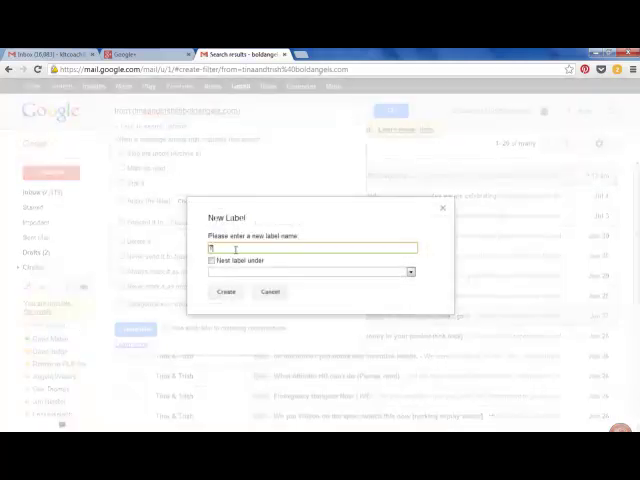
# - Create the label 'Tina & Trish Email' as the label the filter applies
pyautogui.write('Tina & Trish')
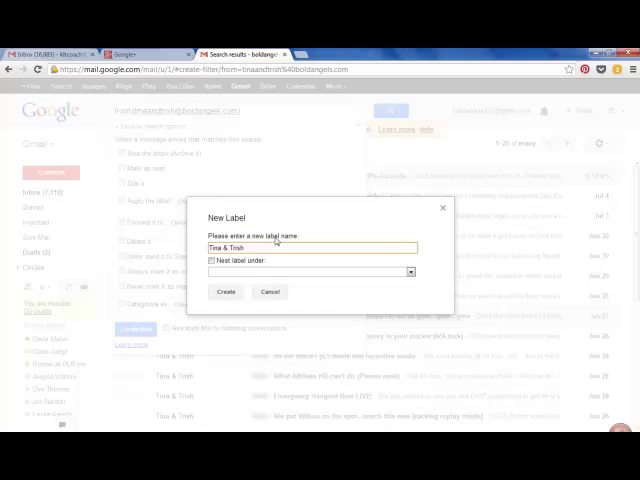
pyautogui.click(214, 260)
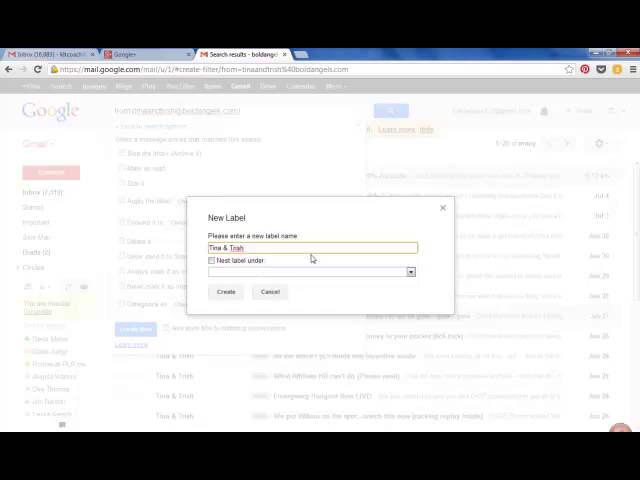
pyautogui.write('Oi')
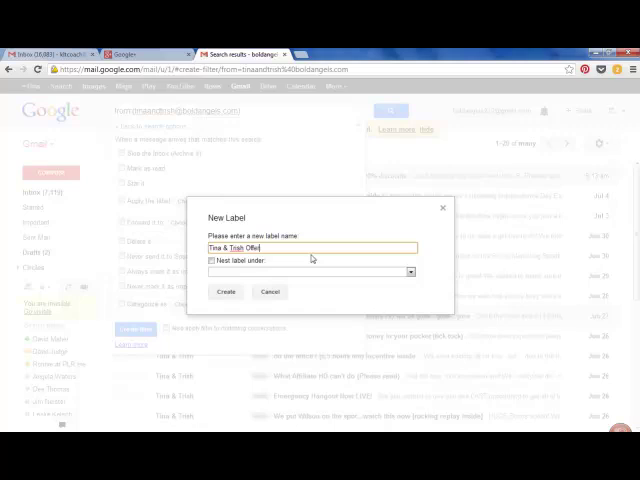
pyautogui.write('Email')
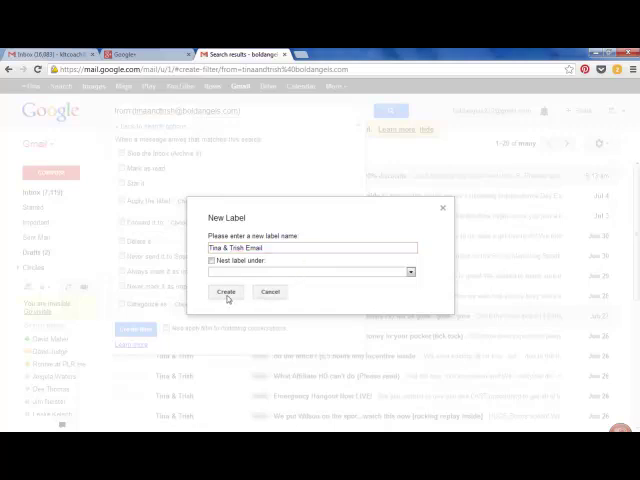
pyautogui.click(228, 292)
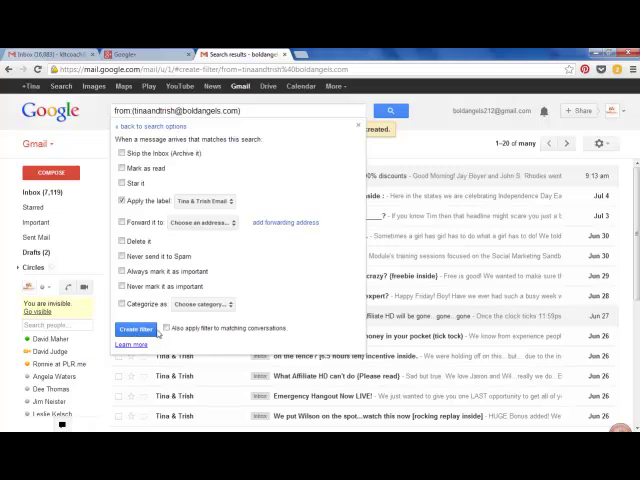
pyautogui.moveTo(164, 332)
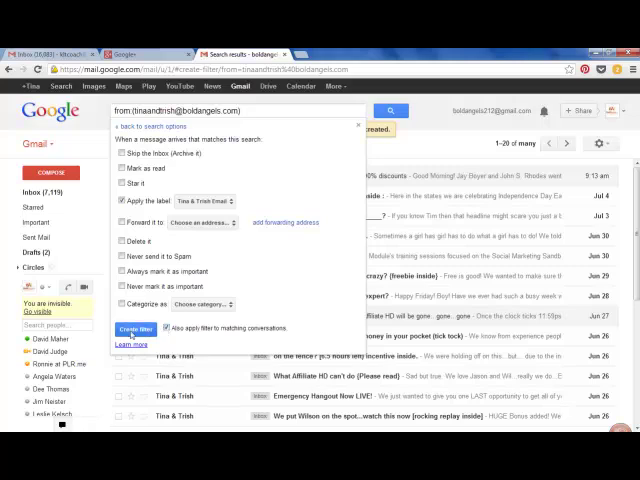
# - Save the Tina & Trish filter and open the Productivity Results Workshop Day 23 email
pyautogui.click(132, 328)
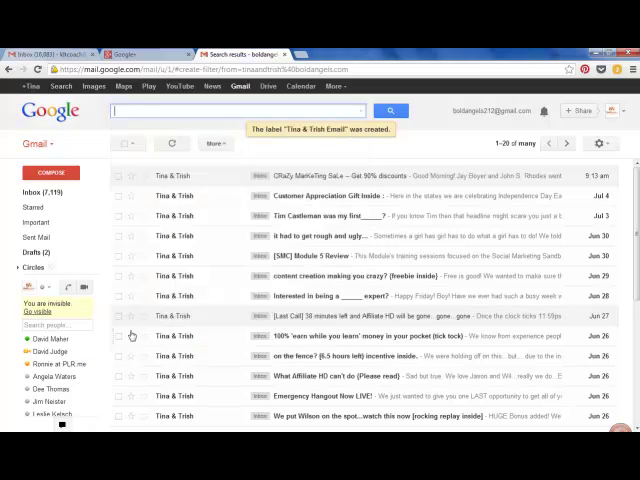
pyautogui.click(370, 168)
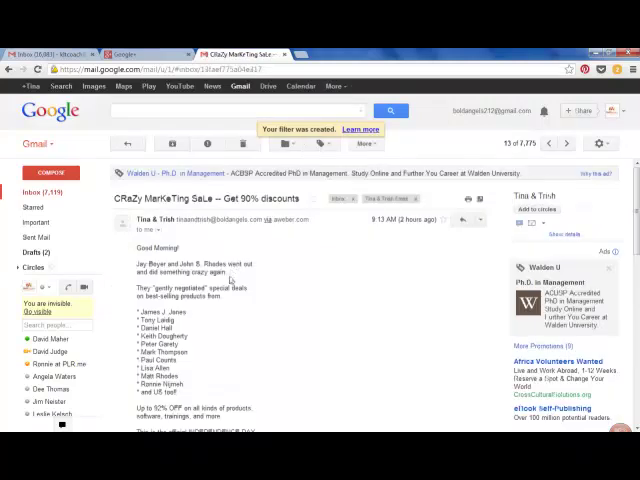
pyautogui.moveTo(240, 366)
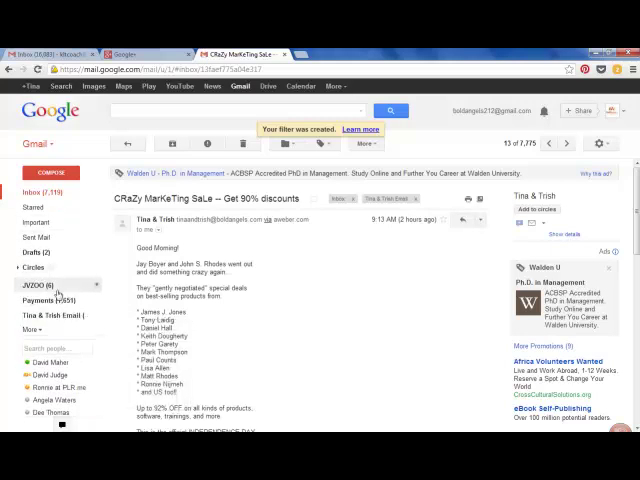
pyautogui.click(44, 316)
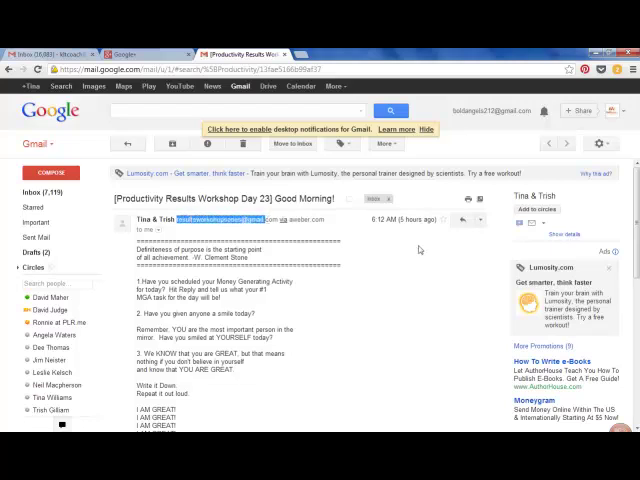
# - Start a filter for the productivity-results sender with Apply the label turned on
pyautogui.click(480, 220)
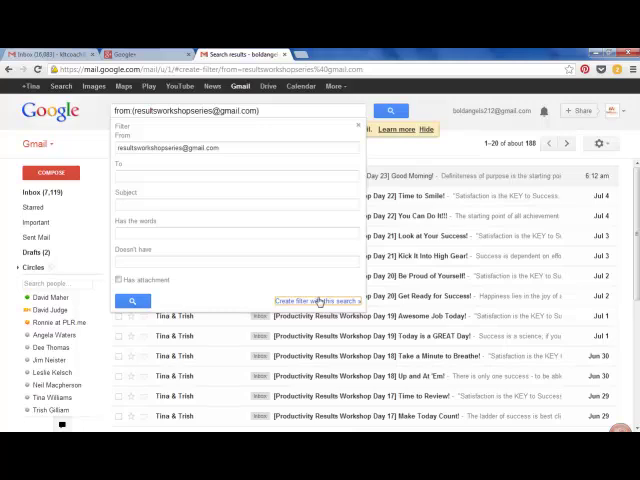
pyautogui.click(318, 300)
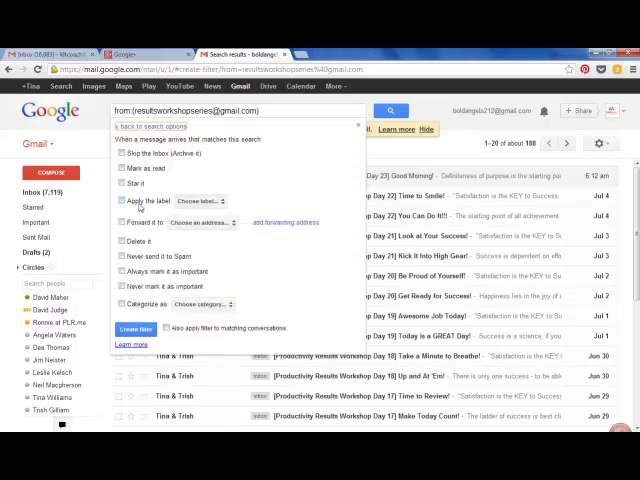
pyautogui.click(116, 200)
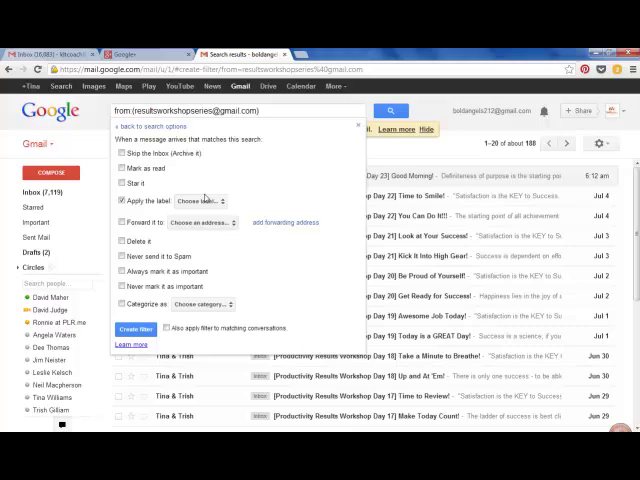
pyautogui.click(202, 202)
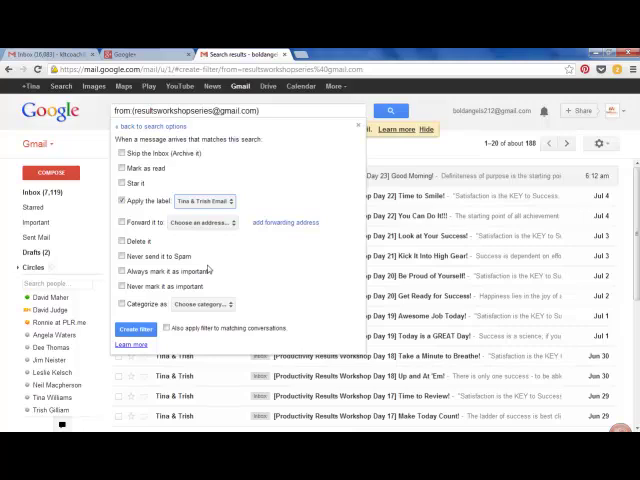
pyautogui.click(202, 200)
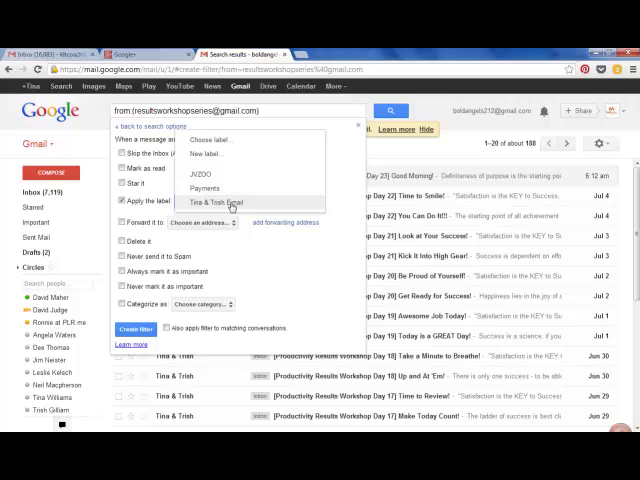
pyautogui.click(232, 208)
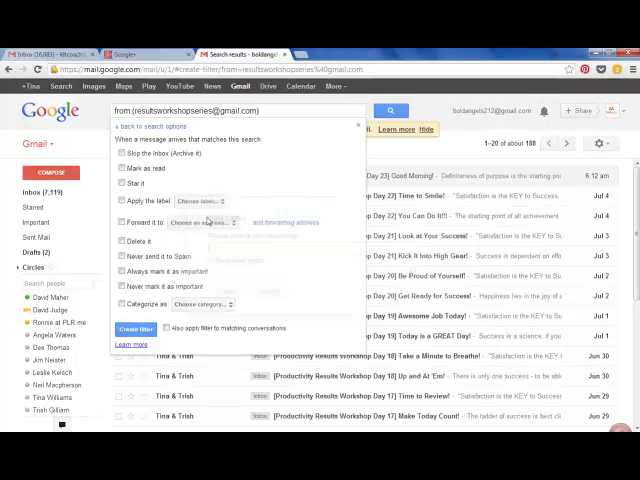
# - Create a 'T&T Productivity' label nested under Tina & Trish Email as the filter's label
pyautogui.click(222, 214)
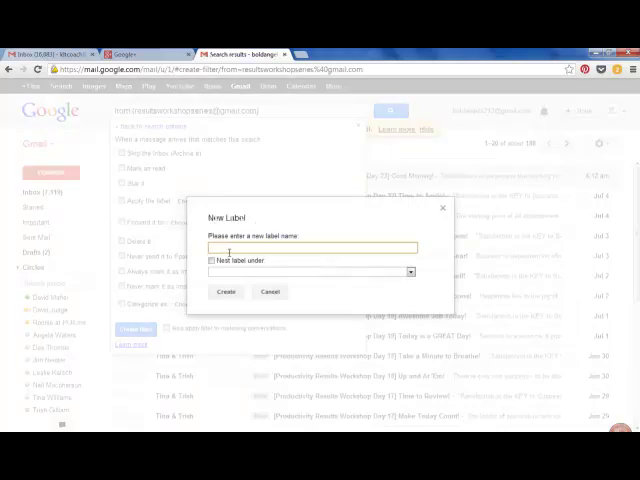
pyautogui.write('T&T')
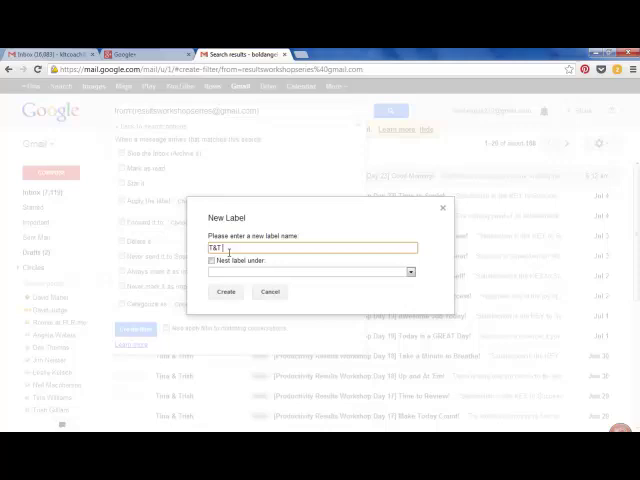
pyautogui.write('Productivity')
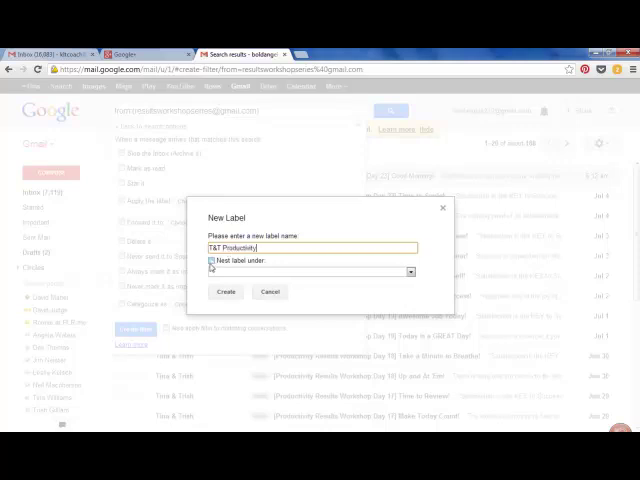
pyautogui.click(216, 260)
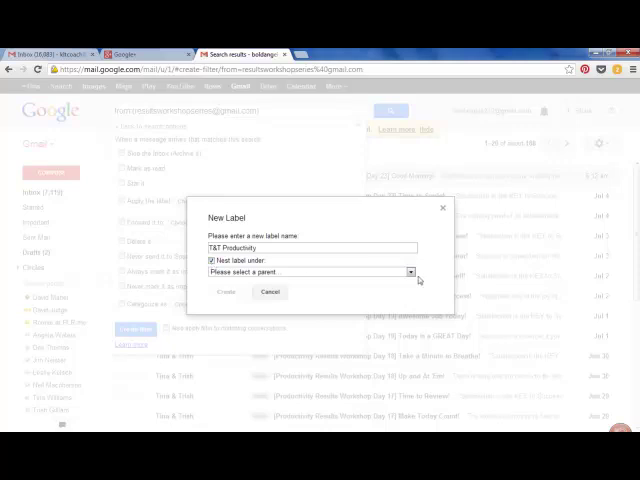
pyautogui.click(416, 272)
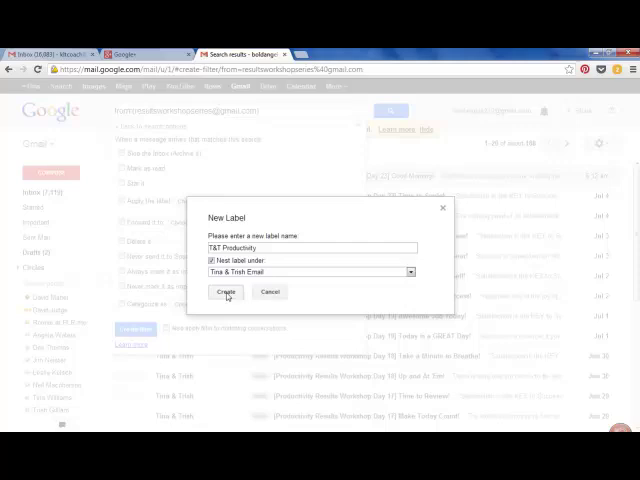
pyautogui.click(228, 292)
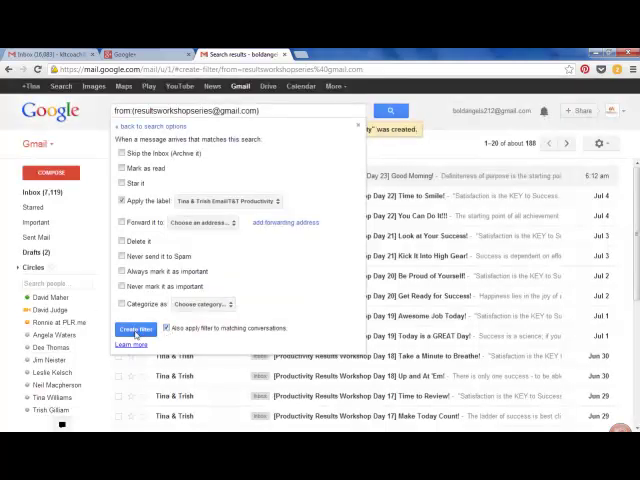
# - Create the filter and view the Tina & Trish Email label with its T&T Productivity sub-label expanded
pyautogui.click(136, 328)
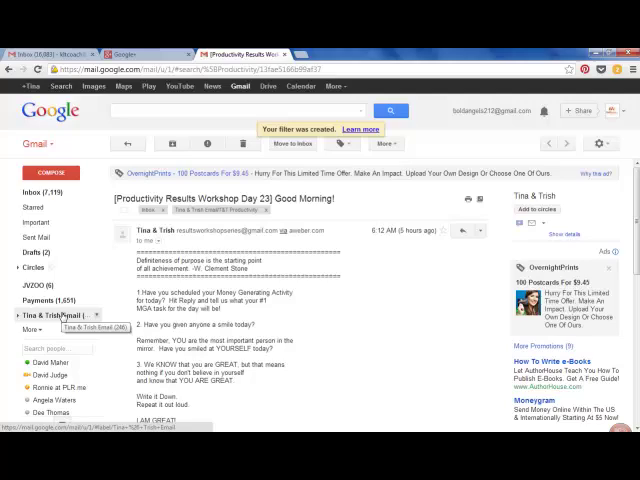
pyautogui.click(38, 320)
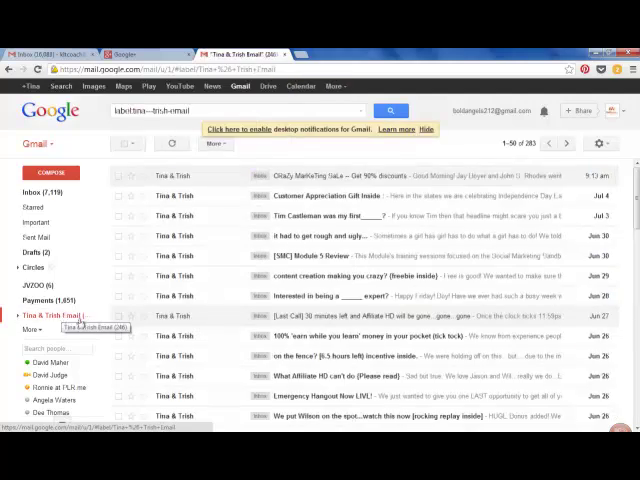
pyautogui.click(32, 328)
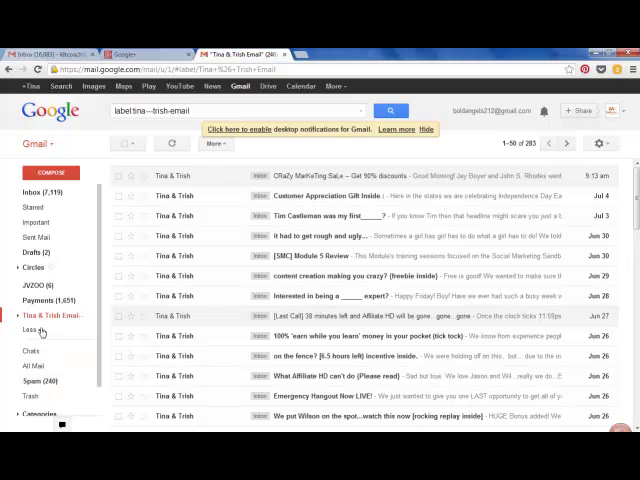
pyautogui.moveTo(52, 316)
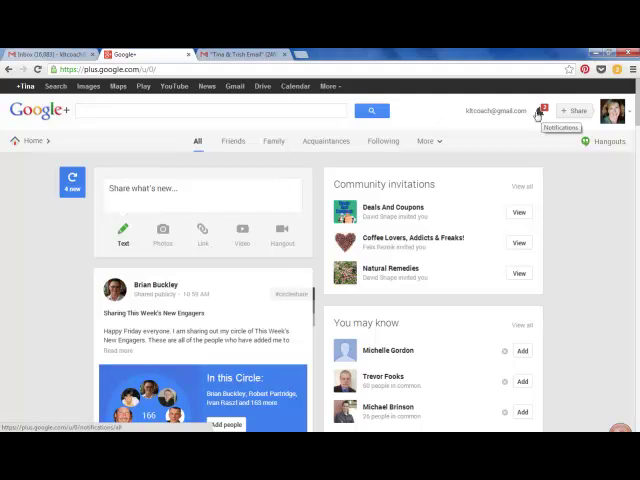
# - Check Google+ notifications and go to the Communities page listing invitations
pyautogui.click(540, 112)
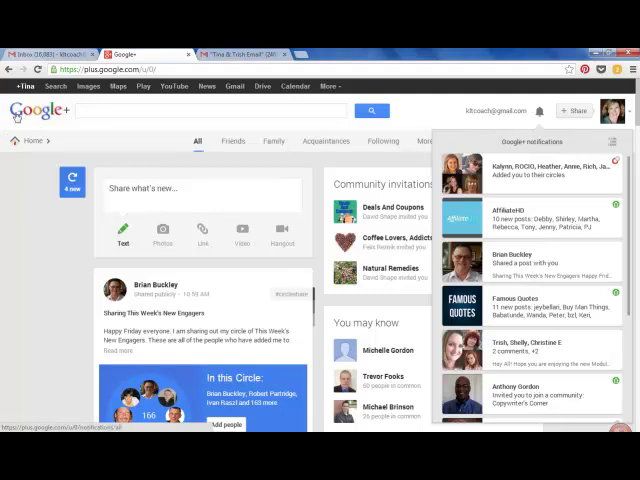
pyautogui.click(32, 140)
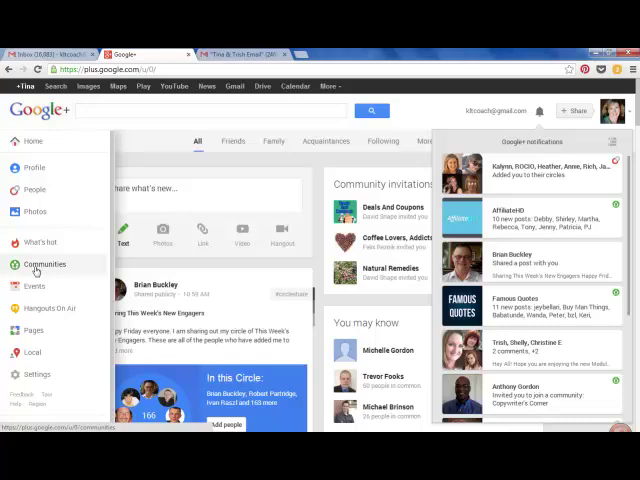
pyautogui.click(44, 264)
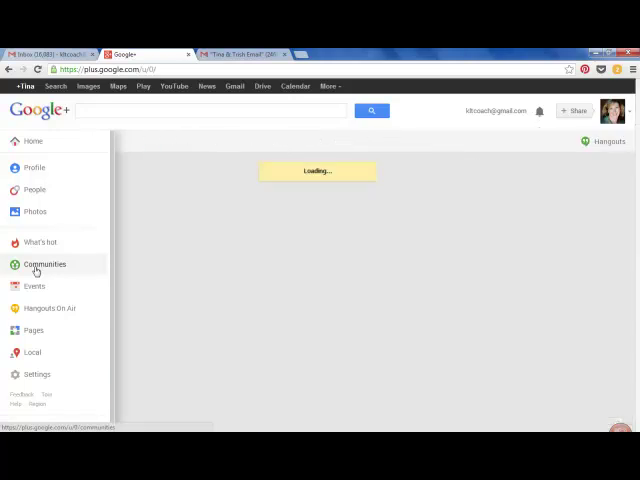
pyautogui.click(44, 264)
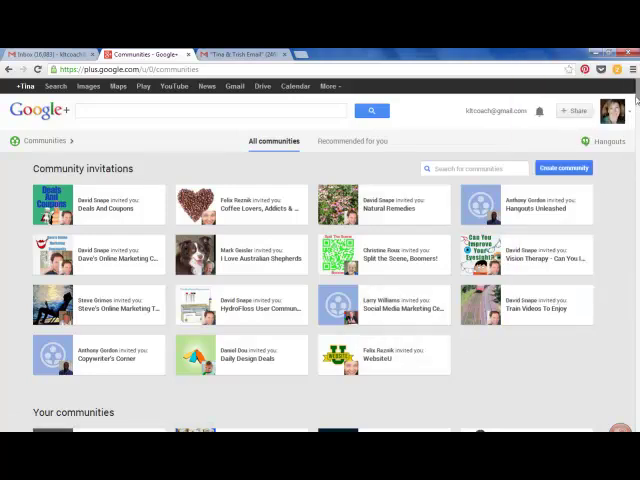
# - Scroll down to Your communities to reach the Famous Quotes community
pyautogui.scroll(-3)
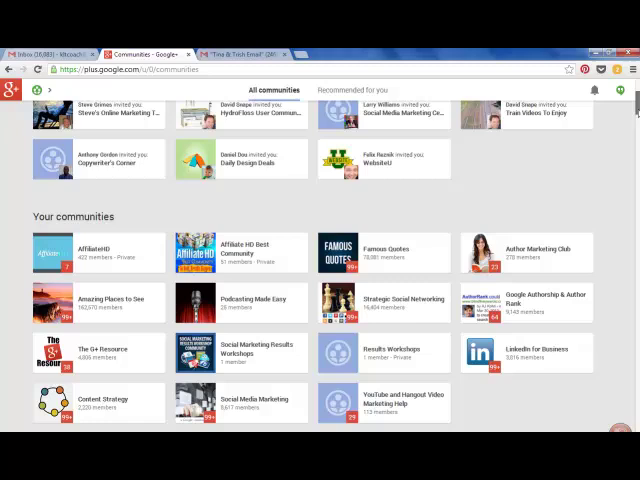
pyautogui.scroll(-3)
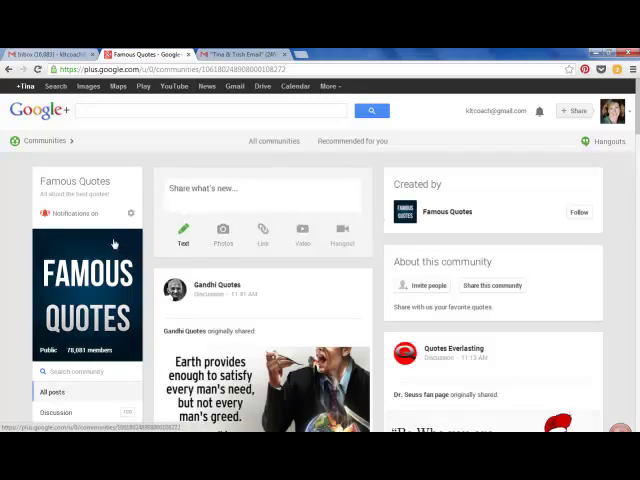
pyautogui.moveTo(78, 212)
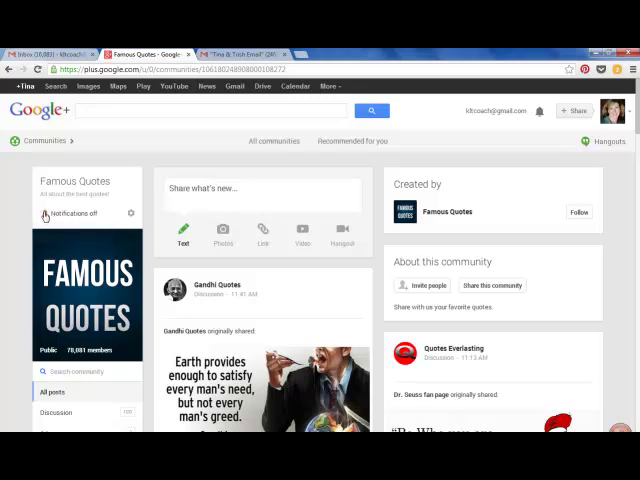
pyautogui.moveTo(44, 216)
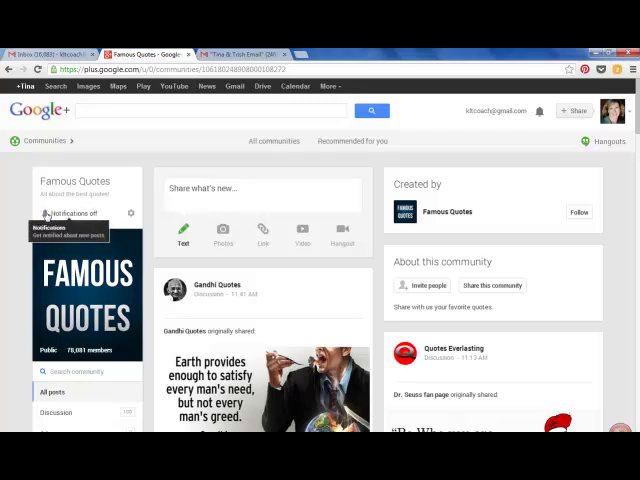
# - Go to the Google+ account settings from the main menu
pyautogui.click(16, 140)
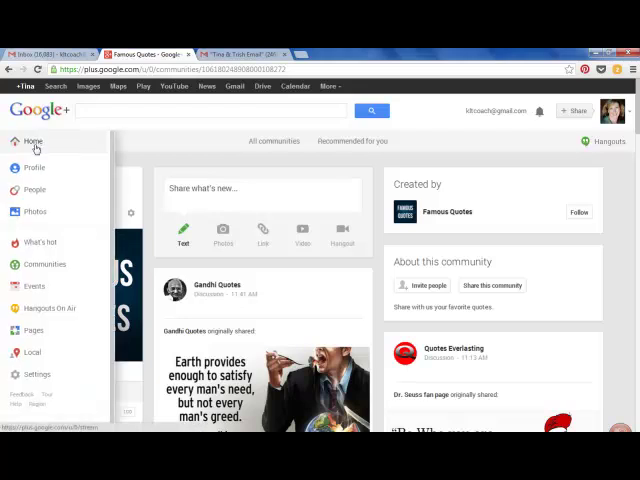
pyautogui.moveTo(36, 374)
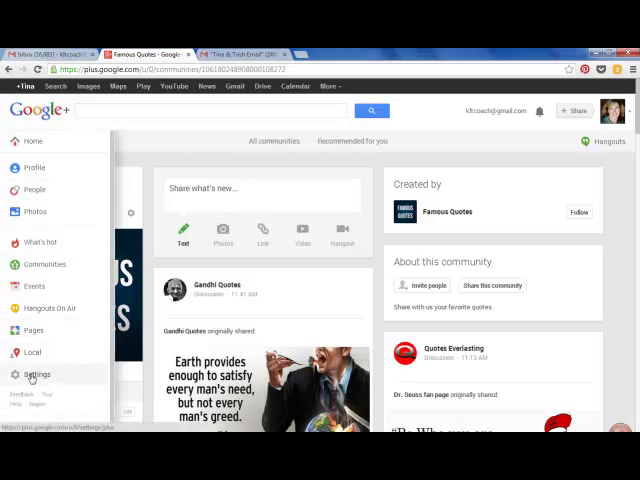
pyautogui.click(38, 376)
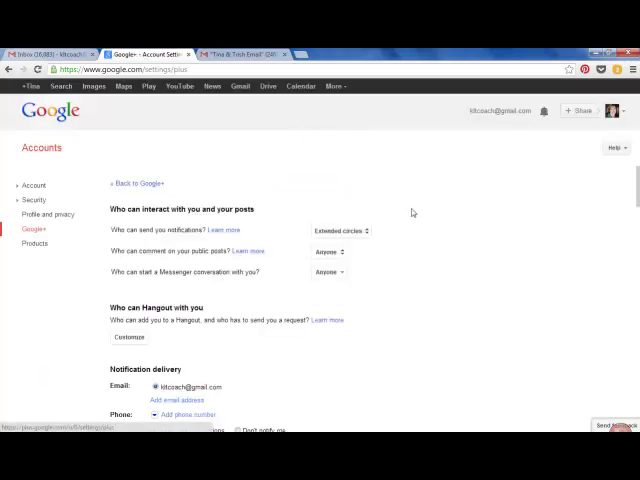
pyautogui.moveTo(380, 364)
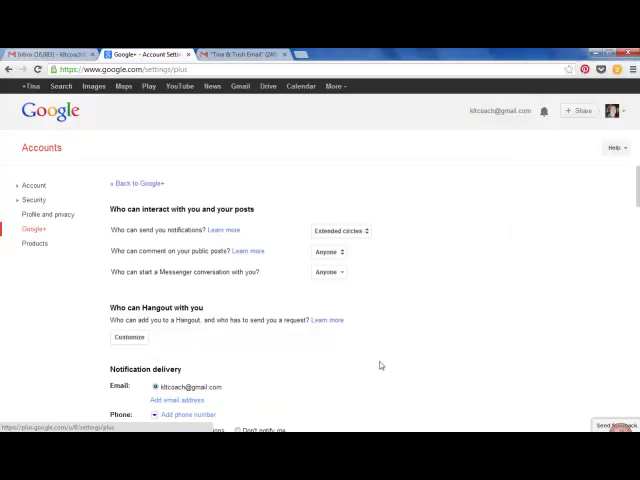
pyautogui.scroll(-3)
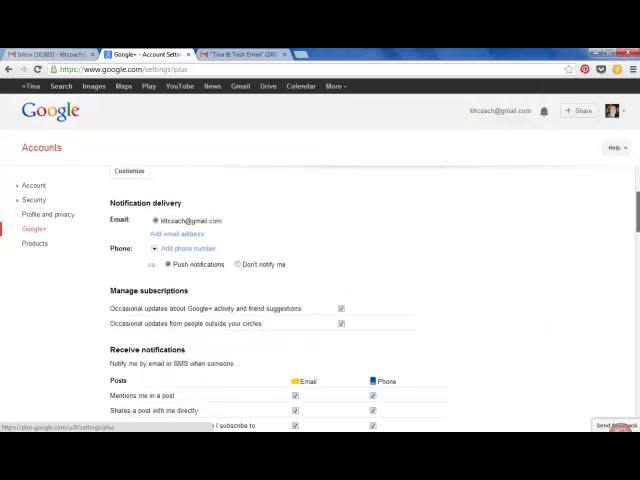
pyautogui.scroll(-3)
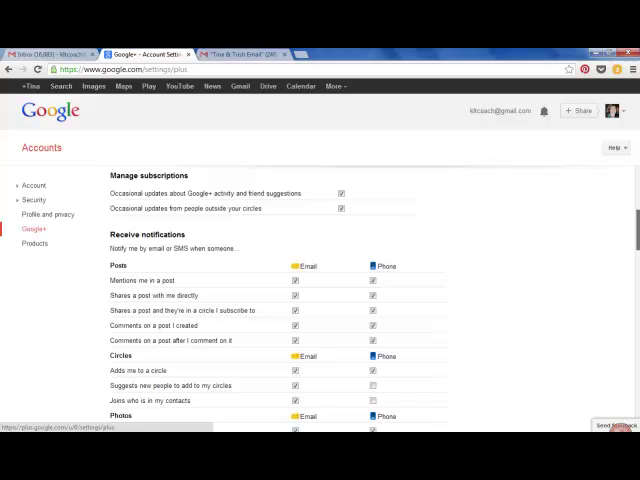
pyautogui.scroll(-3)
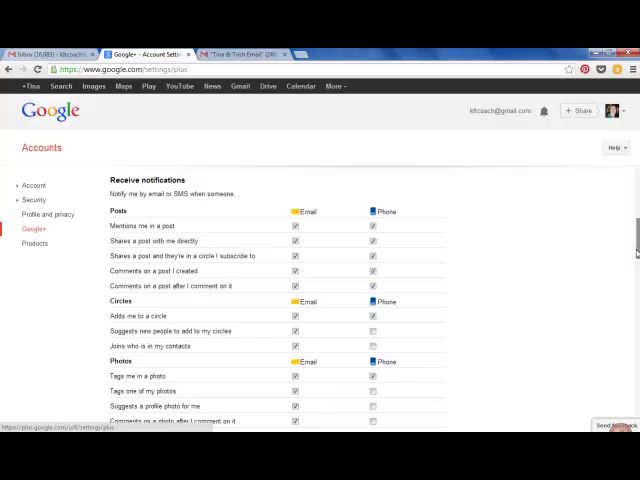
pyautogui.scroll(-3)
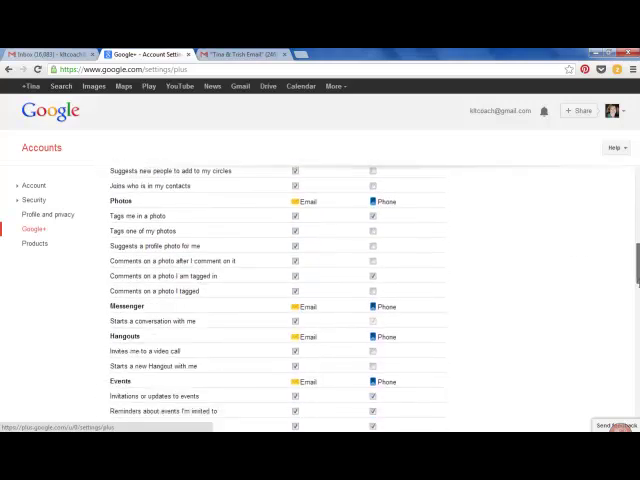
pyautogui.scroll(-3)
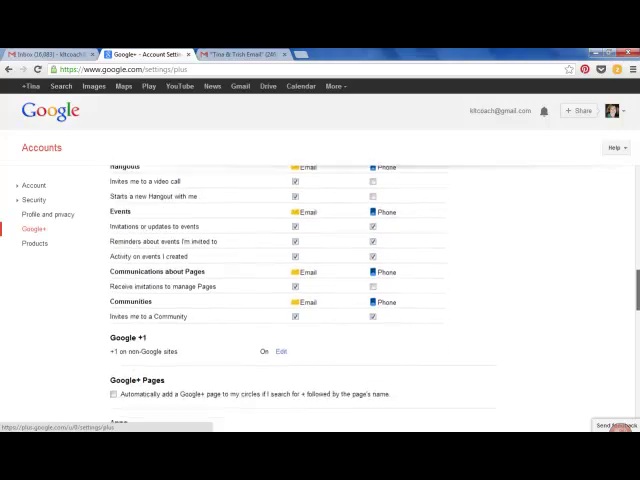
pyautogui.scroll(-3)
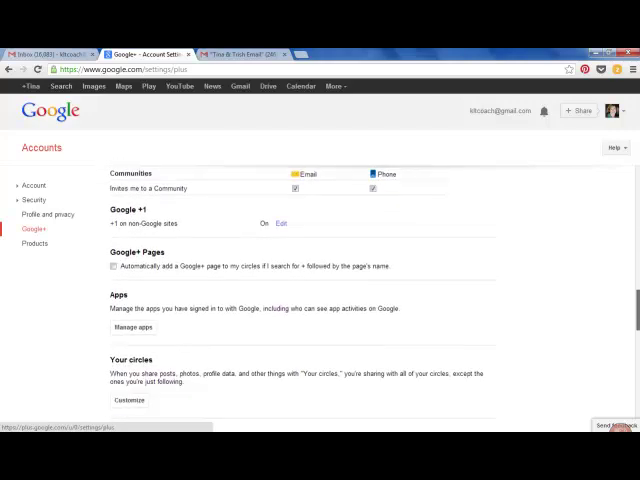
pyautogui.scroll(3)
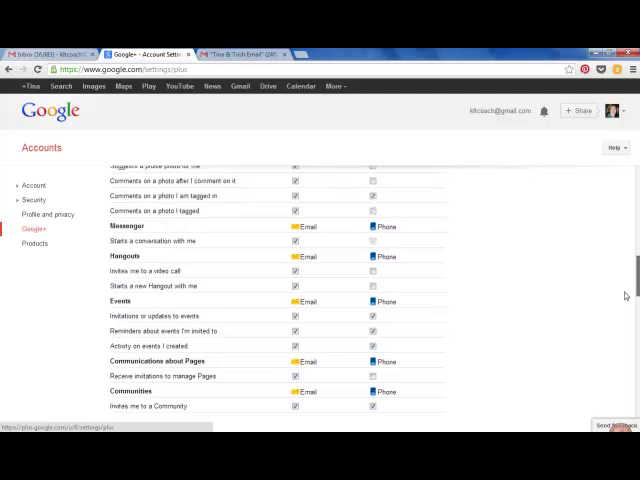
pyautogui.scroll(3)
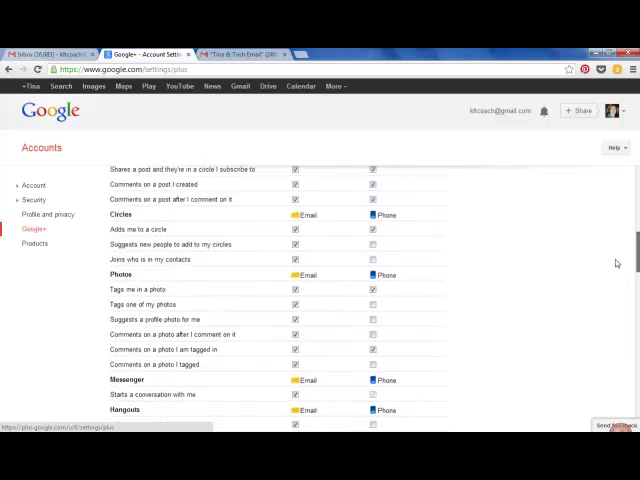